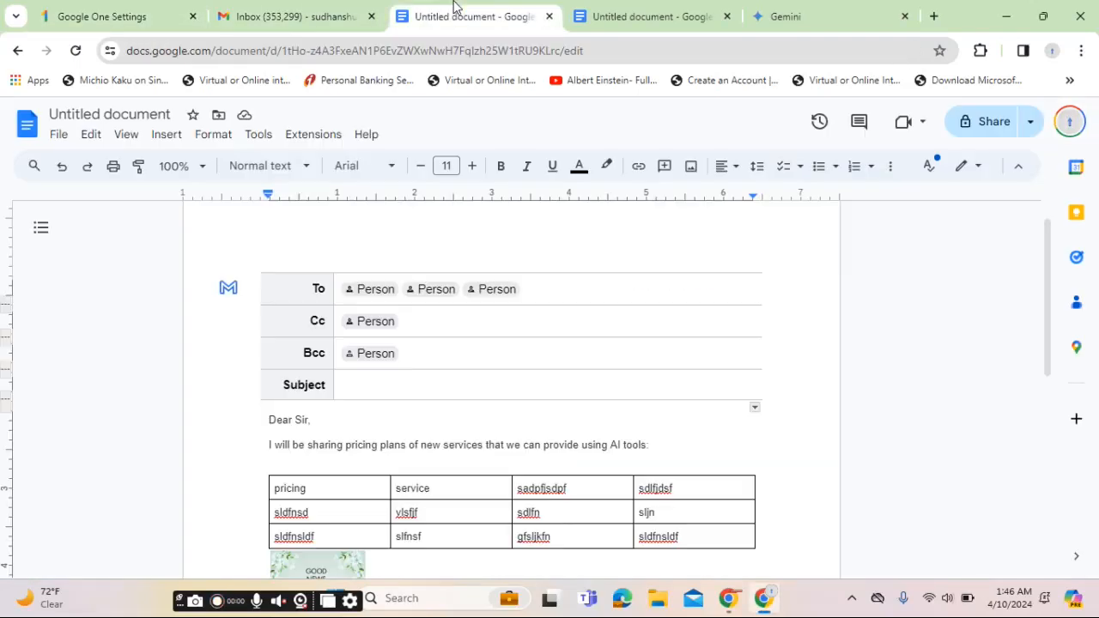
Switch from the Gemini chat to the Gmail inbox with its new message draft.
click(782, 17)
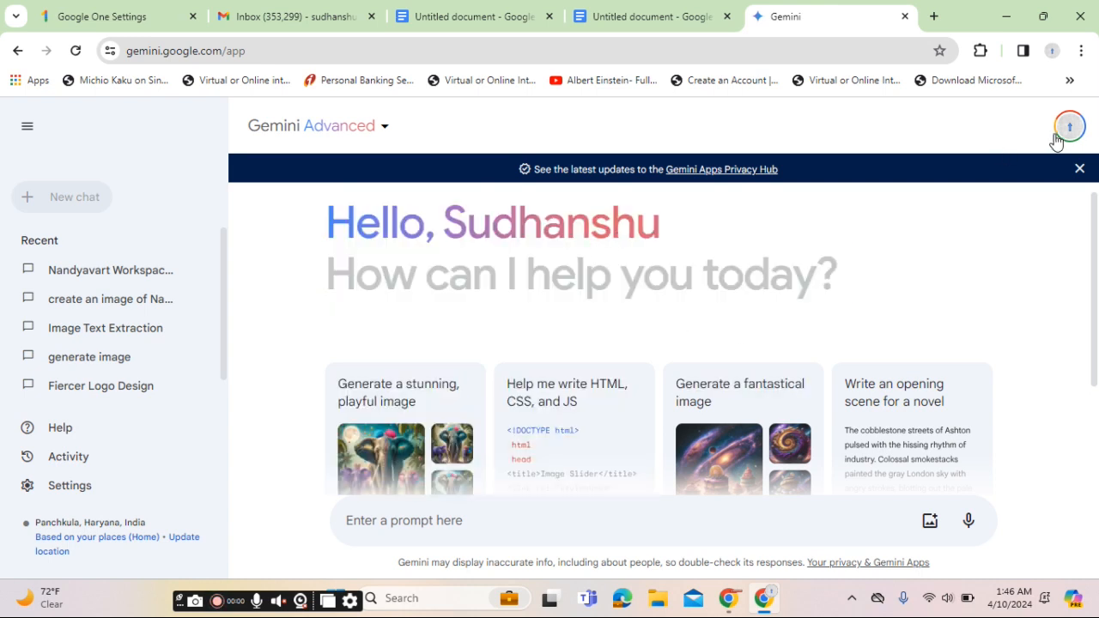
click(1067, 127)
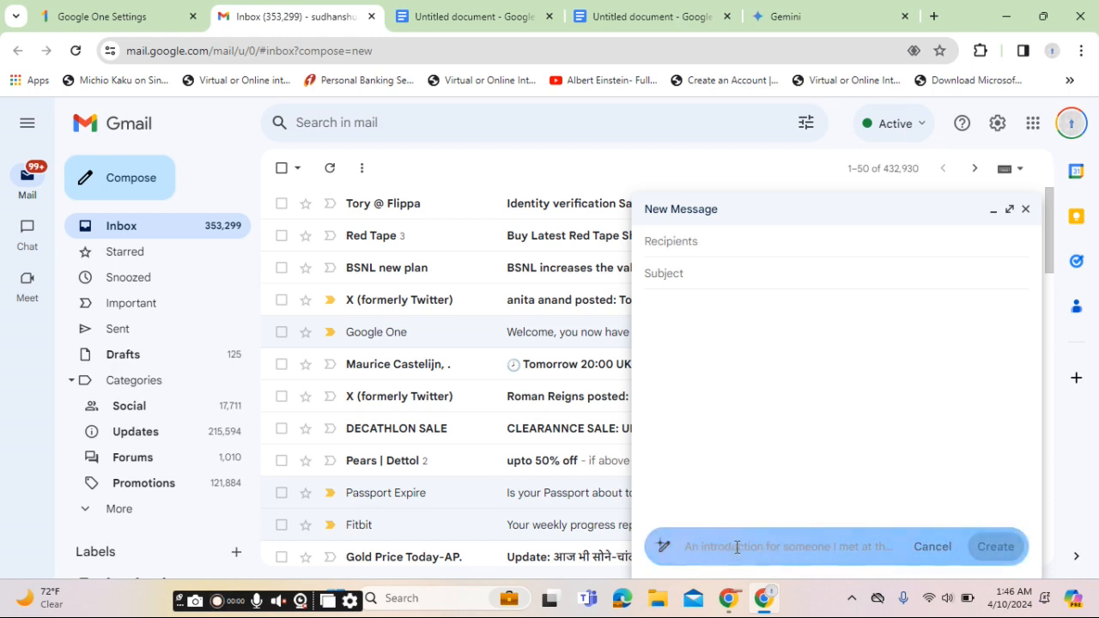
Expand the 'Change membership plan' section on the Google One settings page.
click(99, 18)
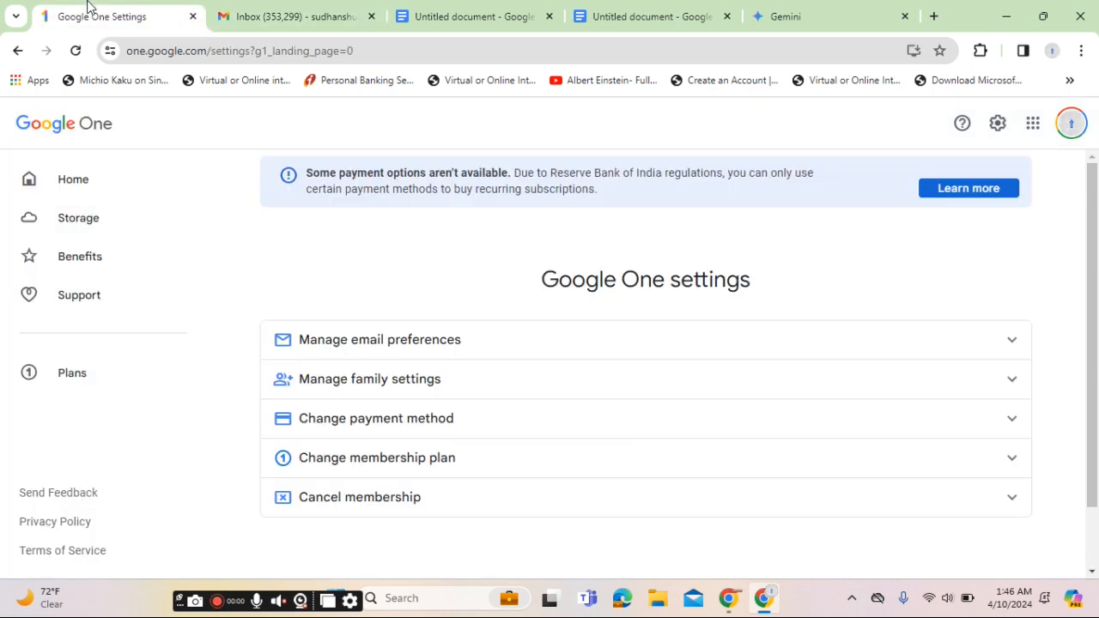
mouse_move(129, 381)
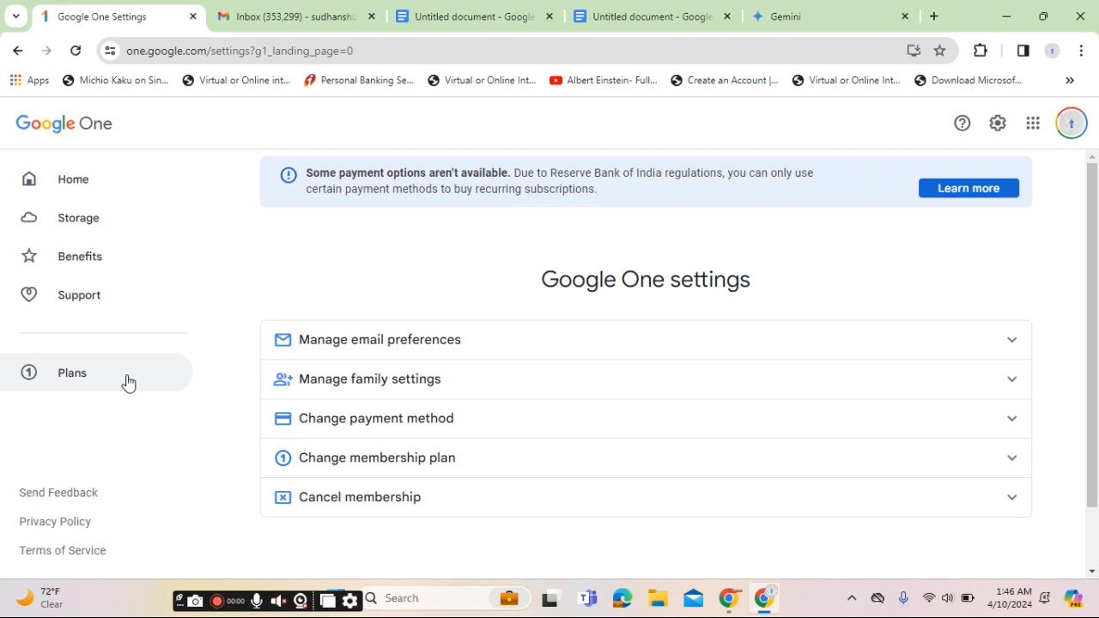
click(72, 372)
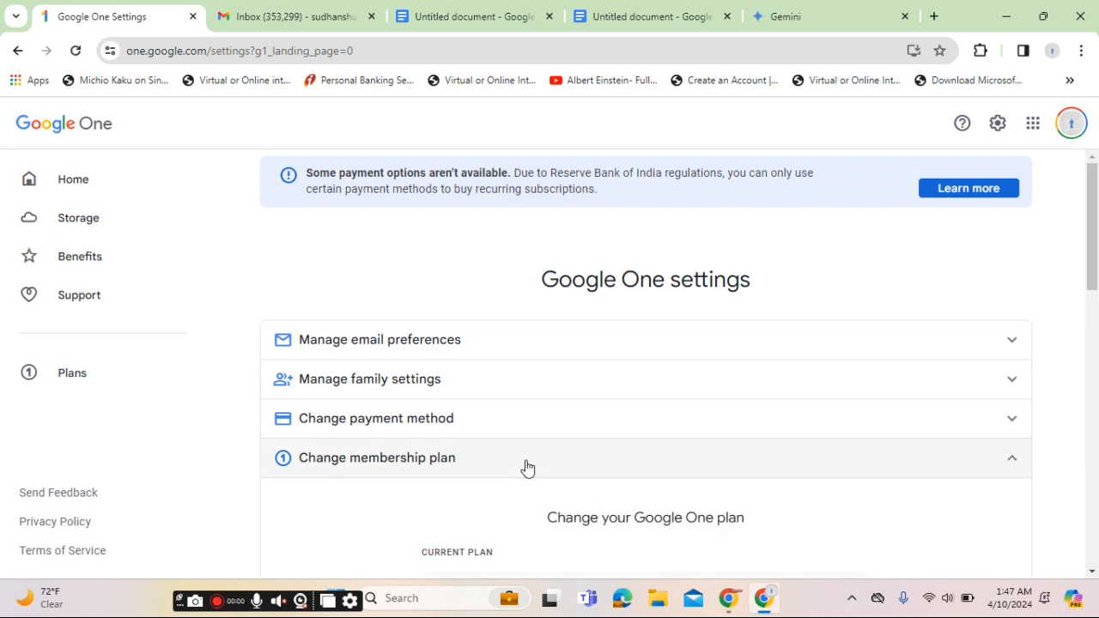
Show all benefits of the Premium 5 TB upgrade option and browse through them.
scroll(down, 3)
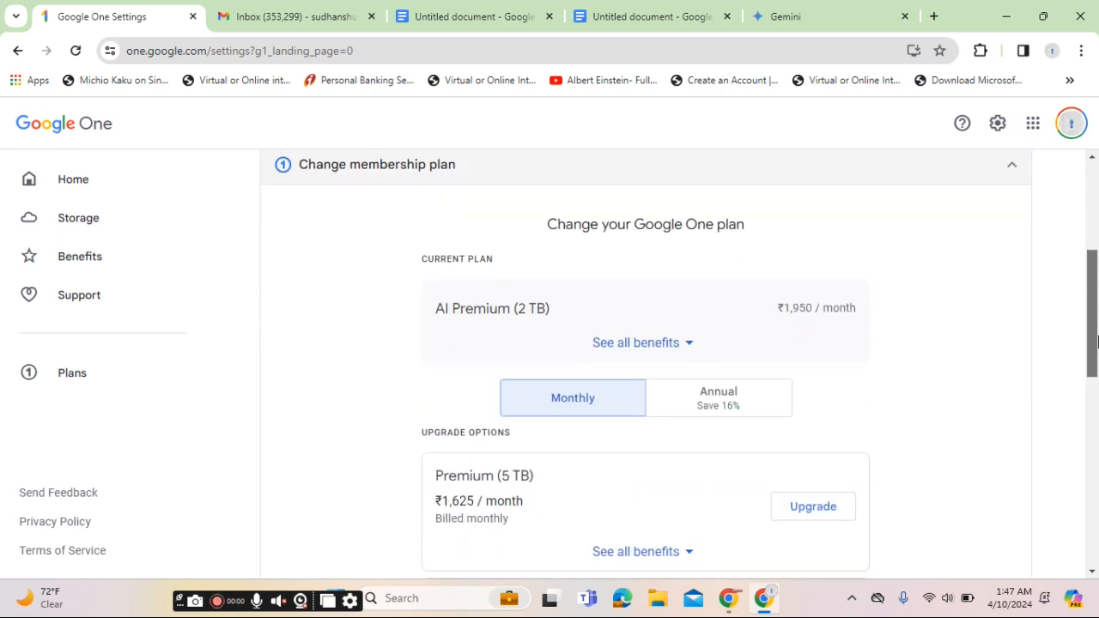
scroll(down, 3)
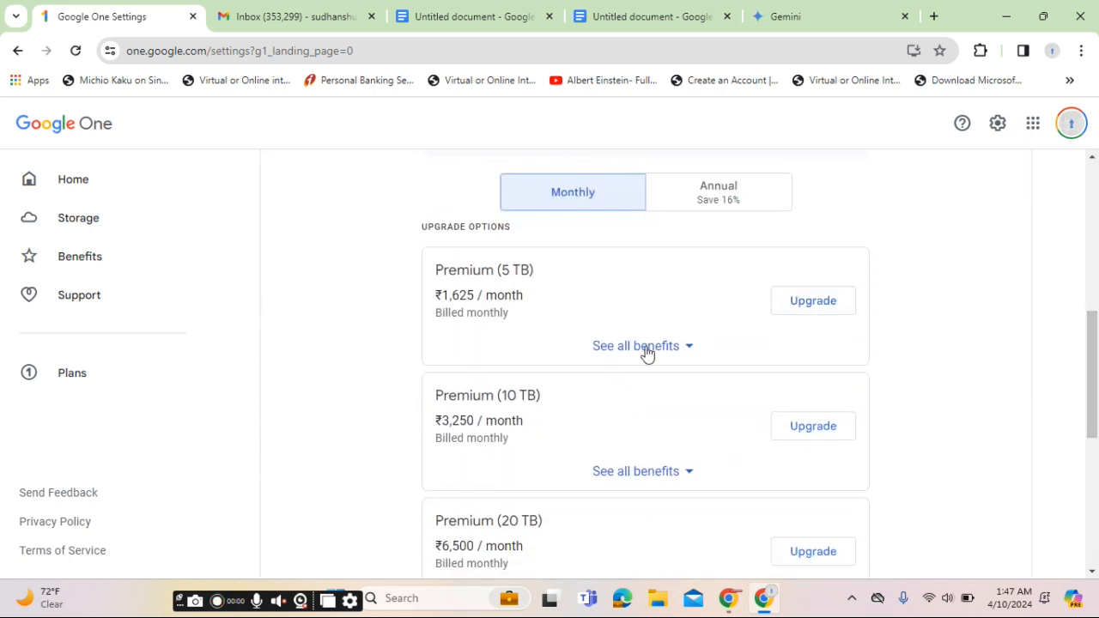
click(636, 345)
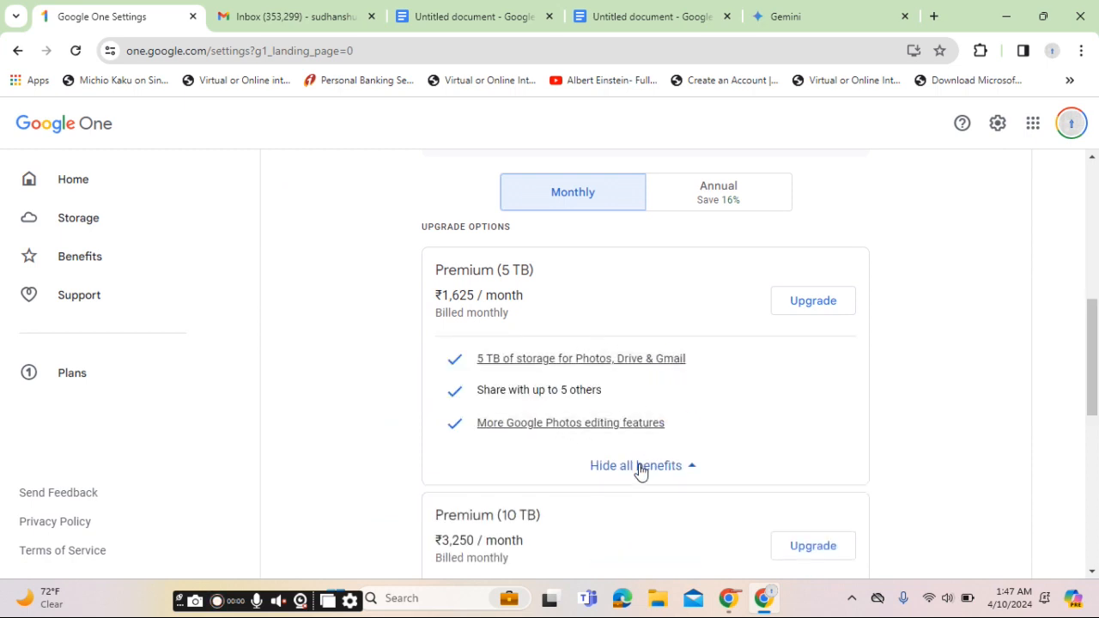
scroll(down, 3)
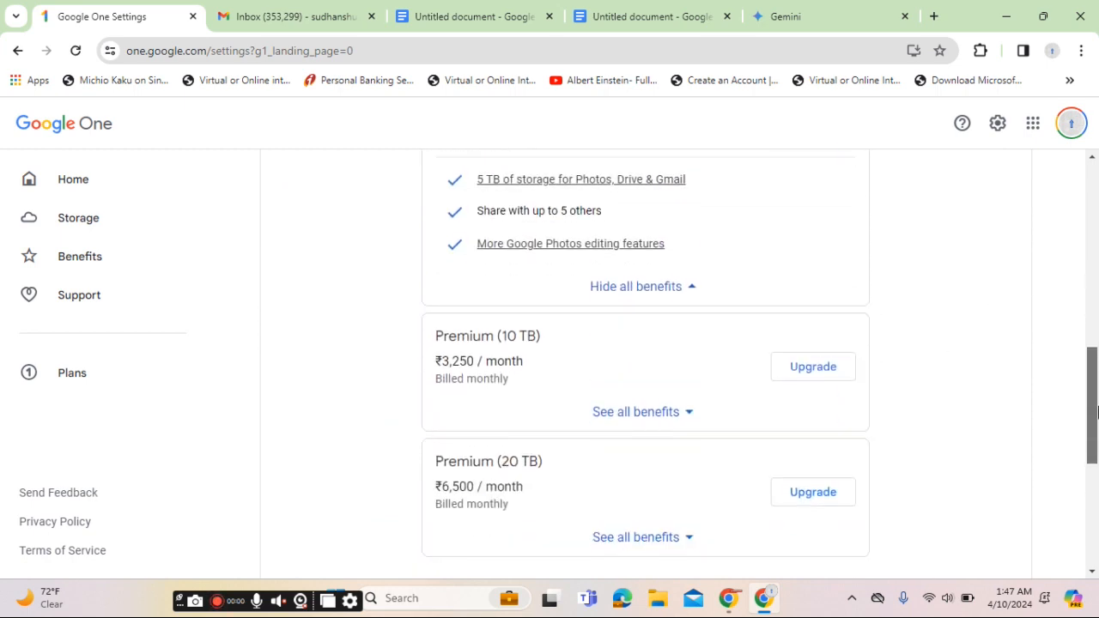
scroll(down, 3)
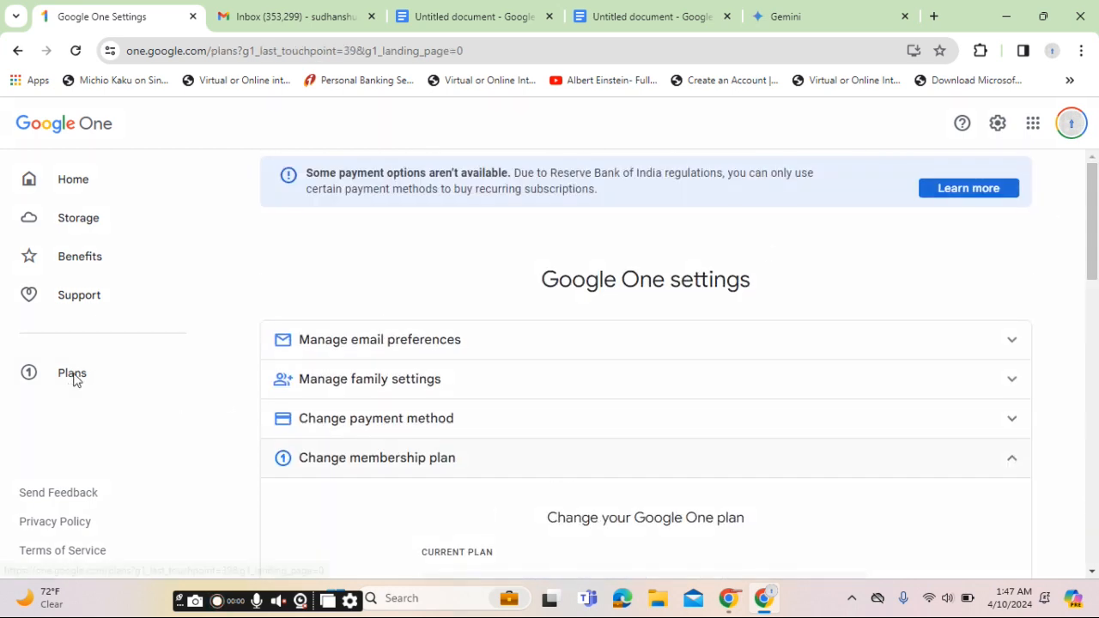
Show the AI Premium 2 TB plan's benefit list on the Plans page.
click(72, 373)
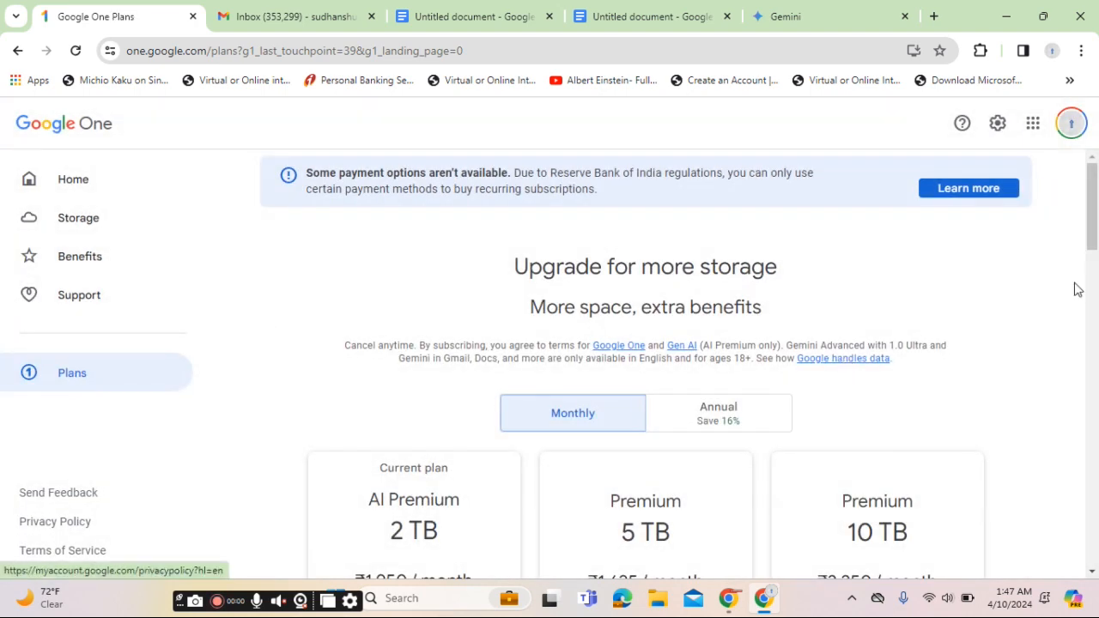
scroll(down, 3)
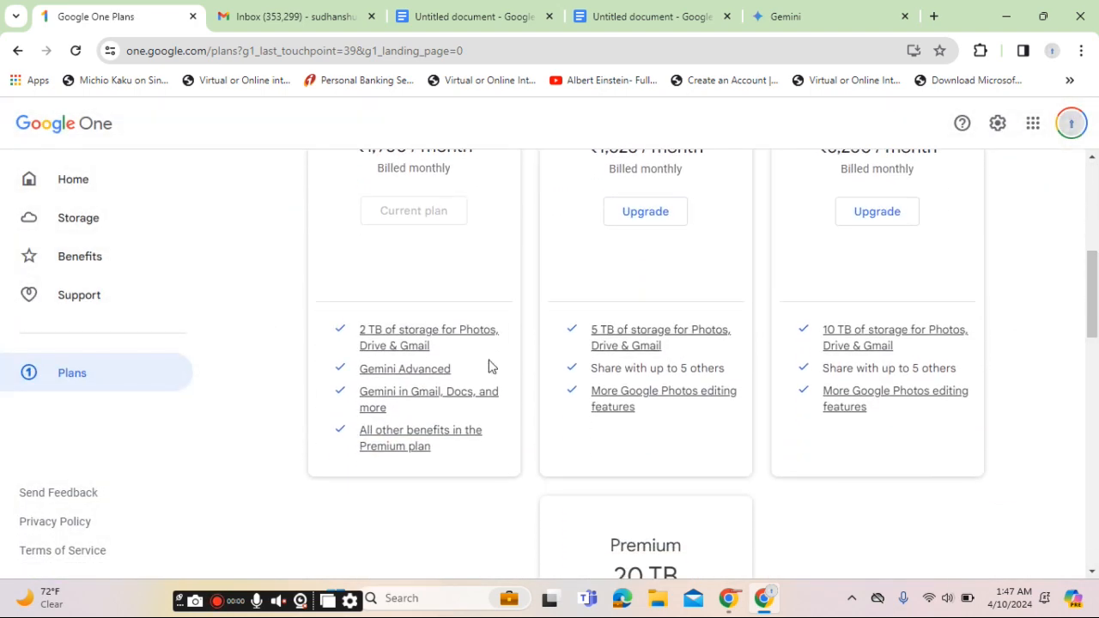
mouse_move(350, 368)
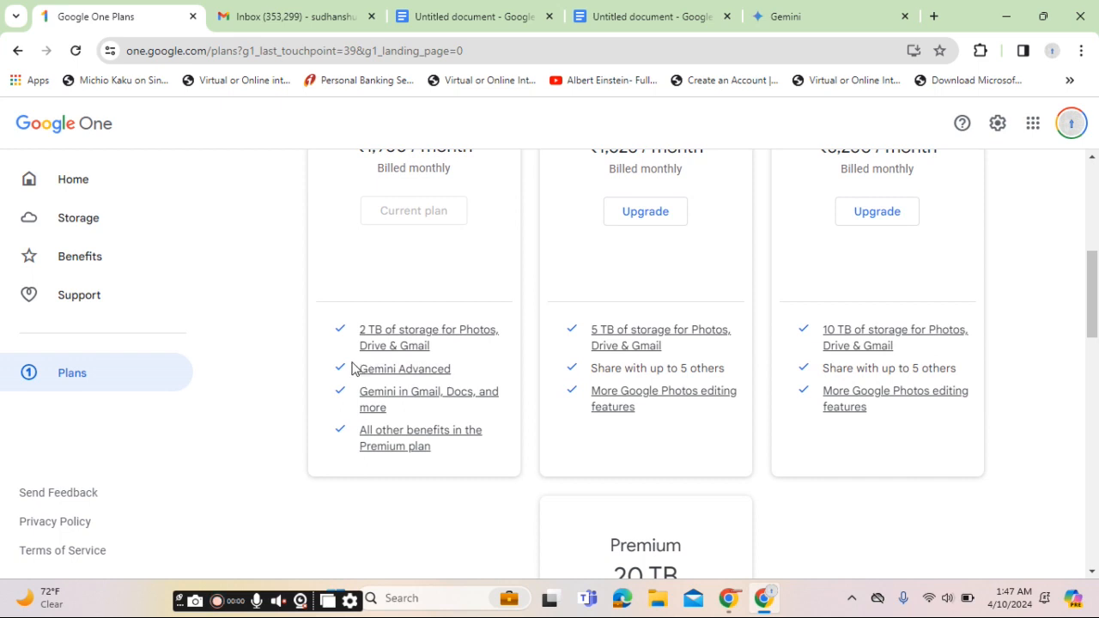
mouse_move(403, 398)
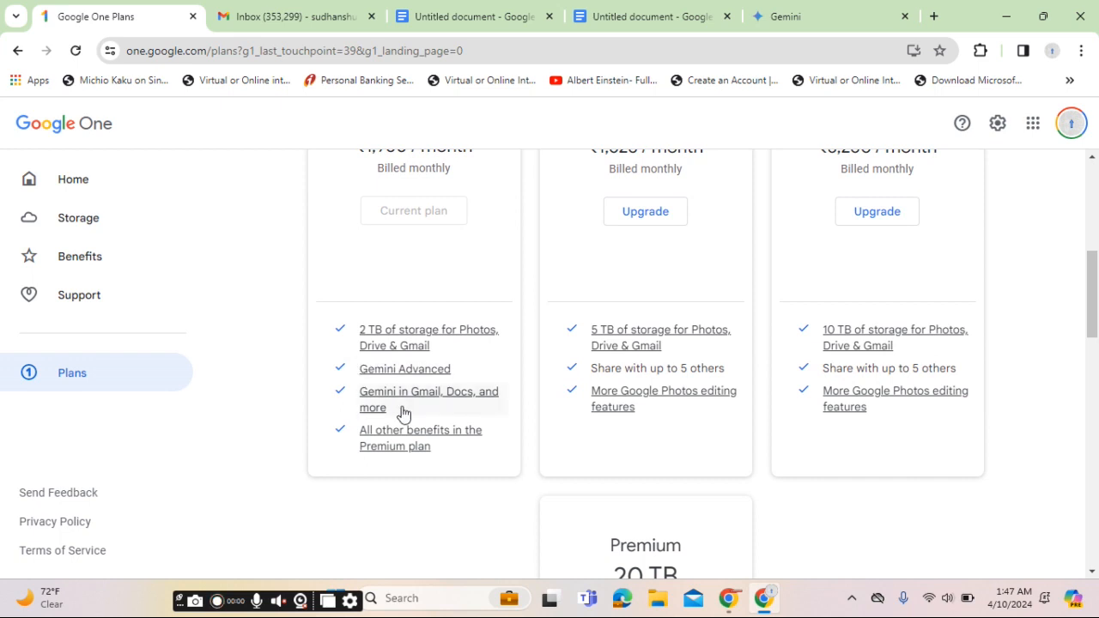